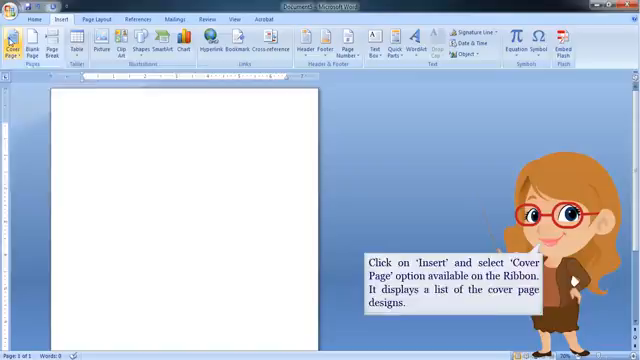
- Insert the Mod cover page from the Cover Page gallery, adding circle-design title and subtitle placeholders
{"action": "left_click", "coordinate": [17, 44]}
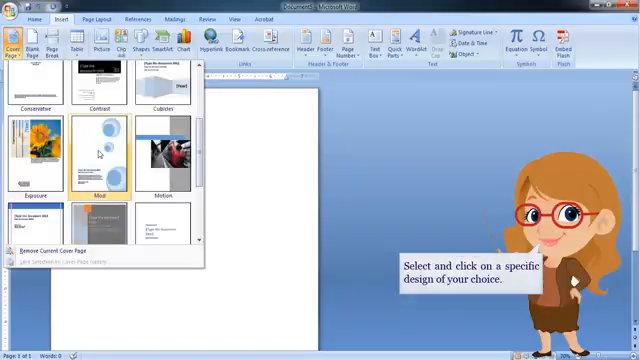
{"action": "left_click", "coordinate": [98, 150]}
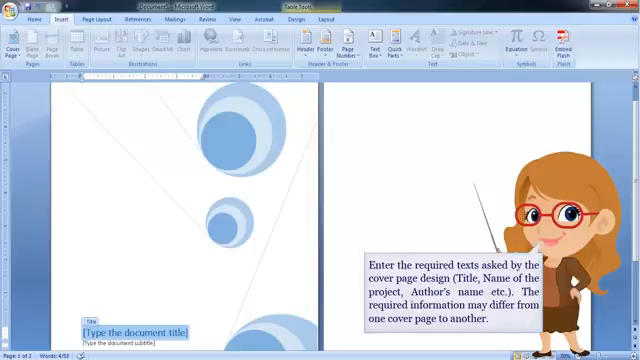